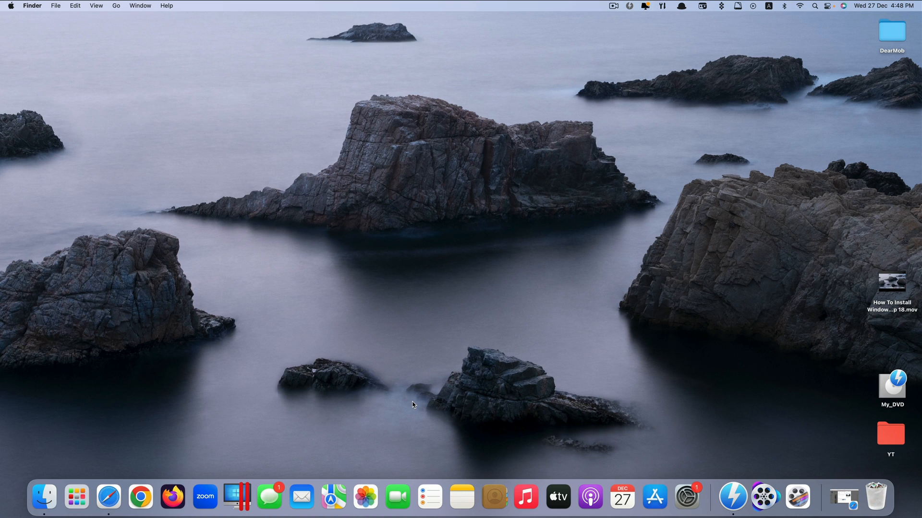
# Launch VideoProc Converter from the Dock to its start window.
pyautogui.click(76, 496)
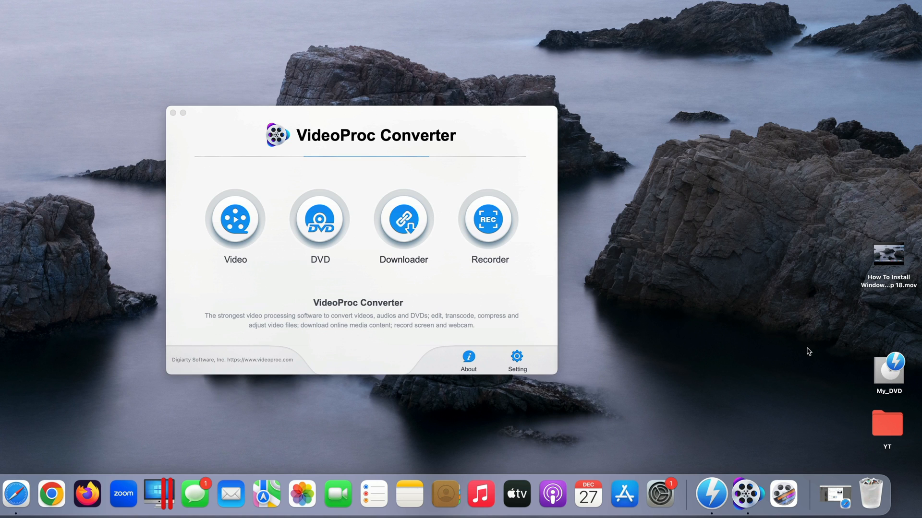
pyautogui.doubleClick(887, 368)
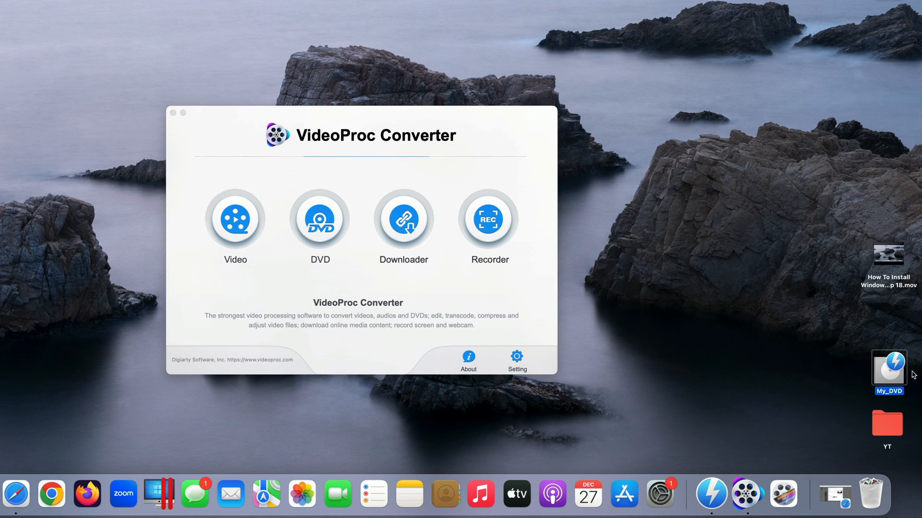
pyautogui.moveTo(718, 311)
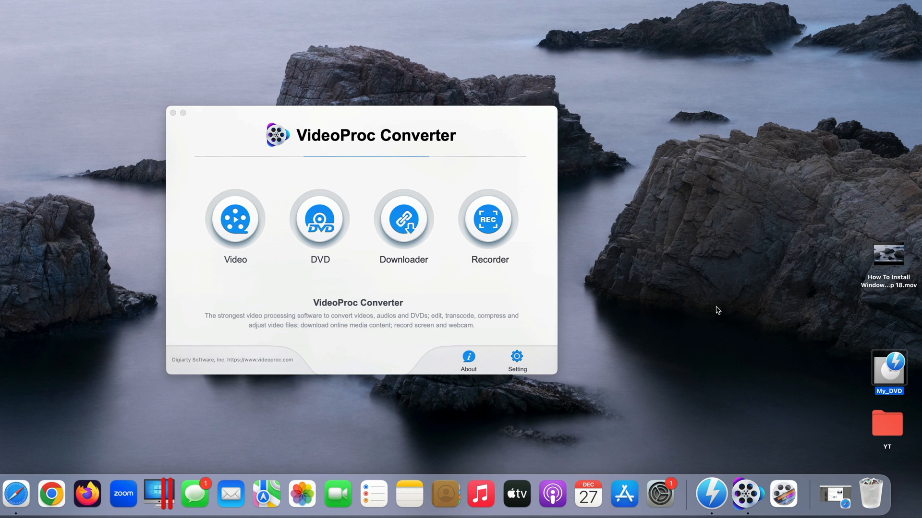
pyautogui.moveTo(883, 386)
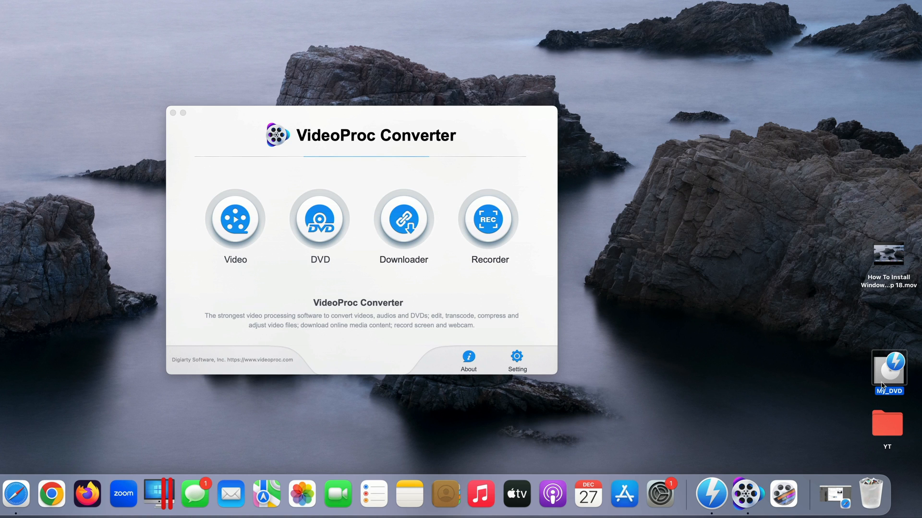
pyautogui.click(320, 219)
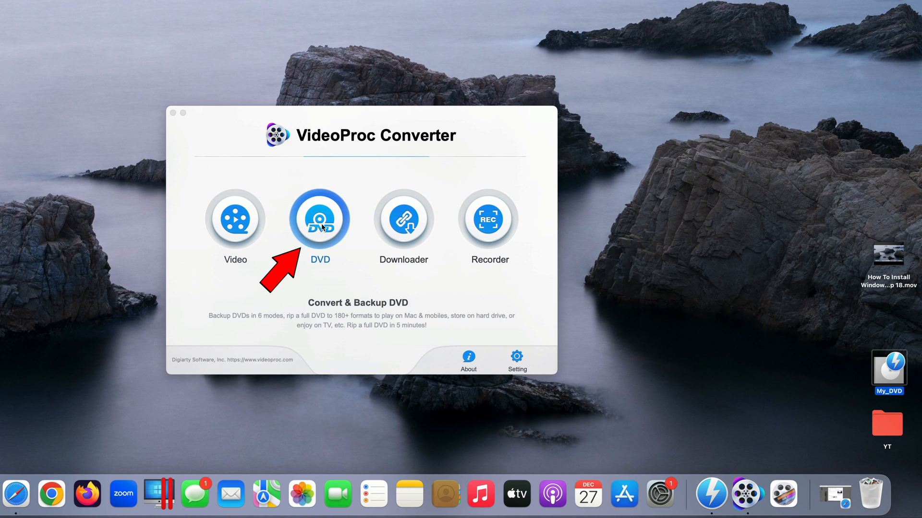
# Load the My_DVD disc into the DVD converter with Auto Detect as source.
pyautogui.click(320, 219)
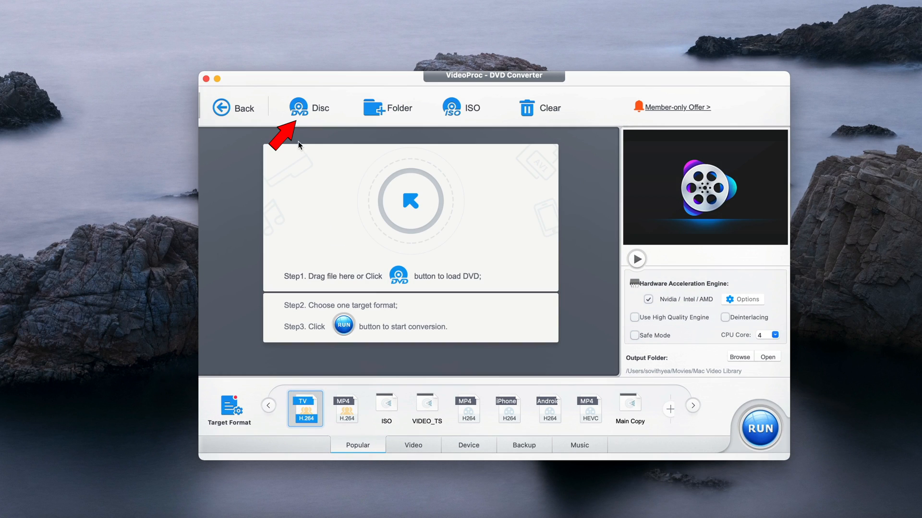
pyautogui.moveTo(302, 134)
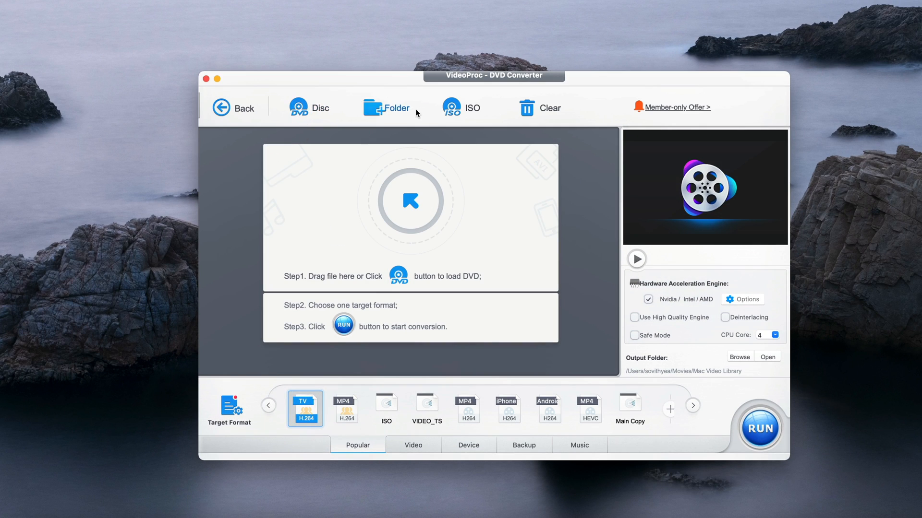
pyautogui.moveTo(451, 108)
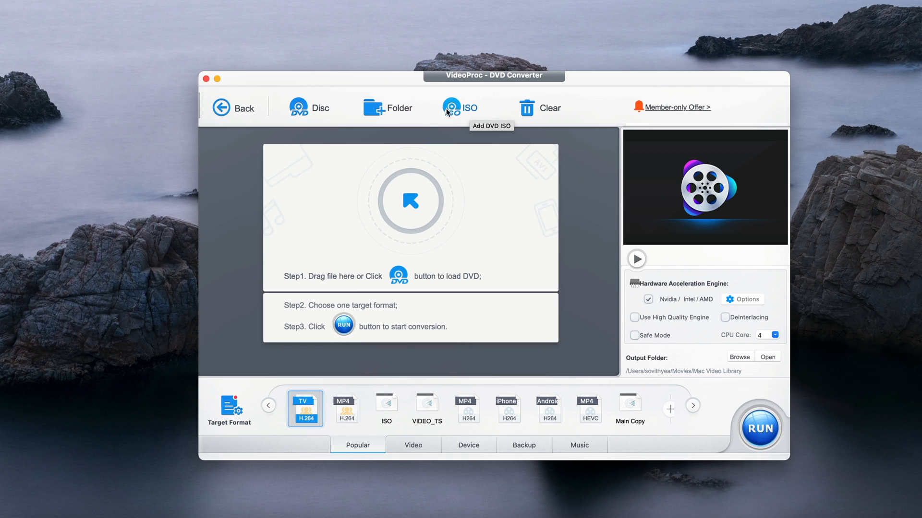
pyautogui.moveTo(318, 143)
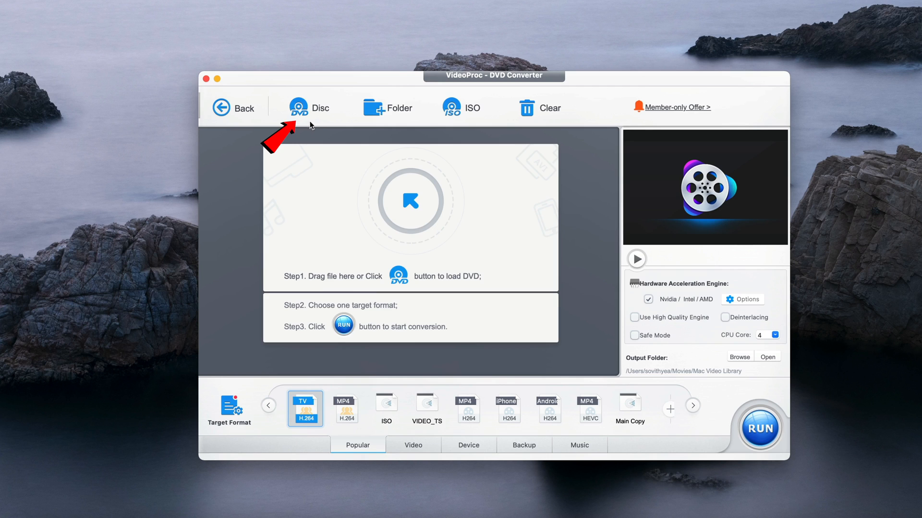
pyautogui.click(300, 107)
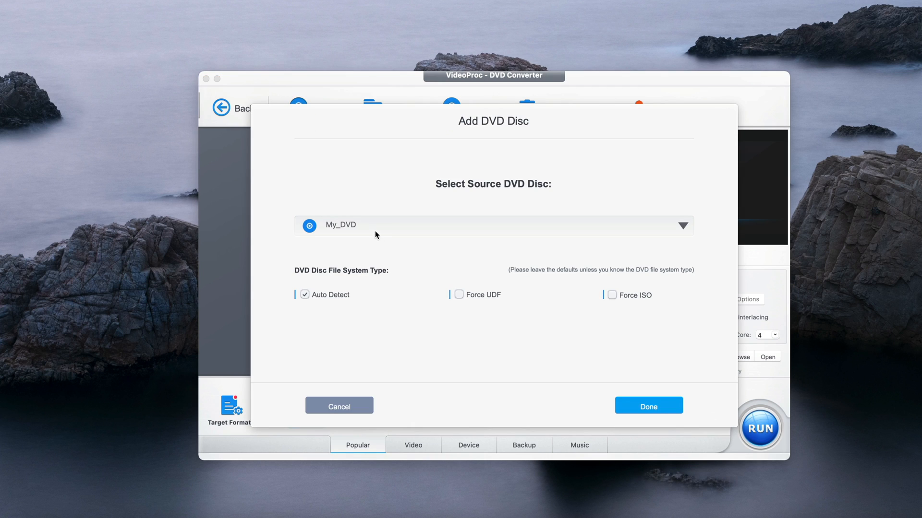
pyautogui.click(648, 405)
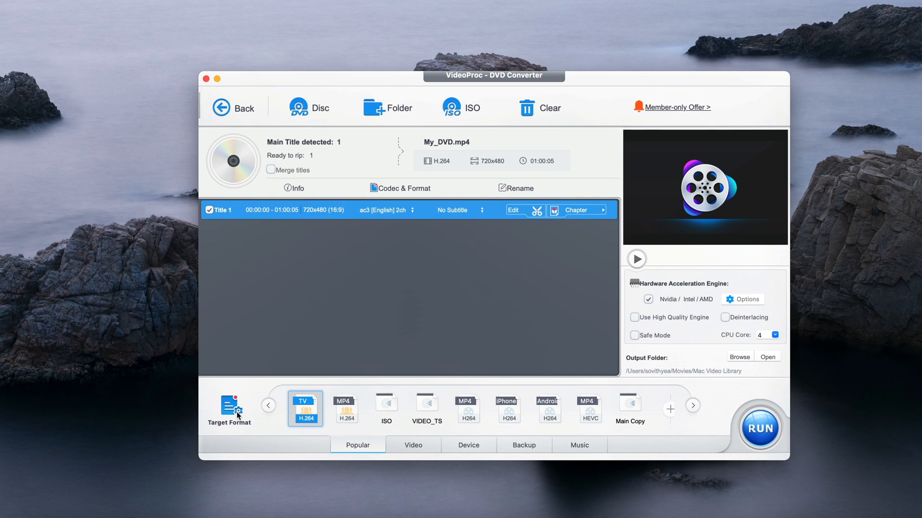
# Choose LG TV Video (H264) from the TV Video profiles as the output format.
pyautogui.click(228, 409)
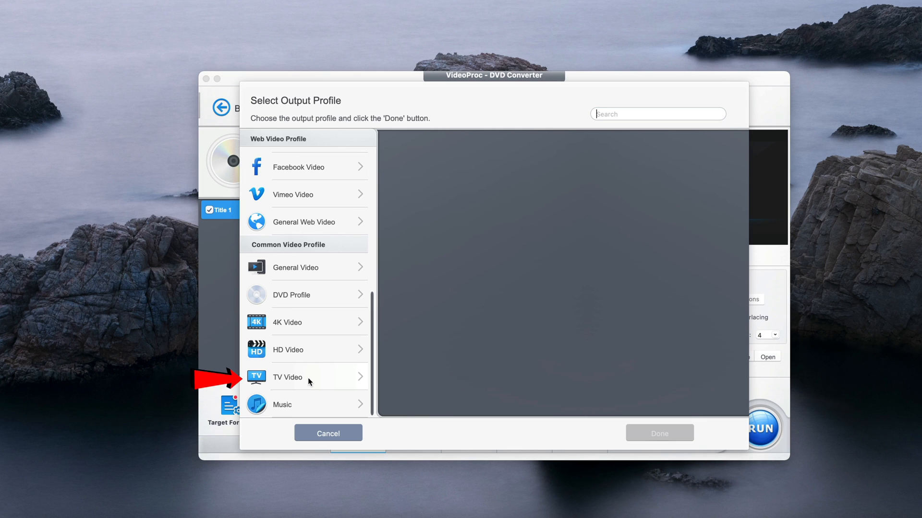
pyautogui.click(287, 377)
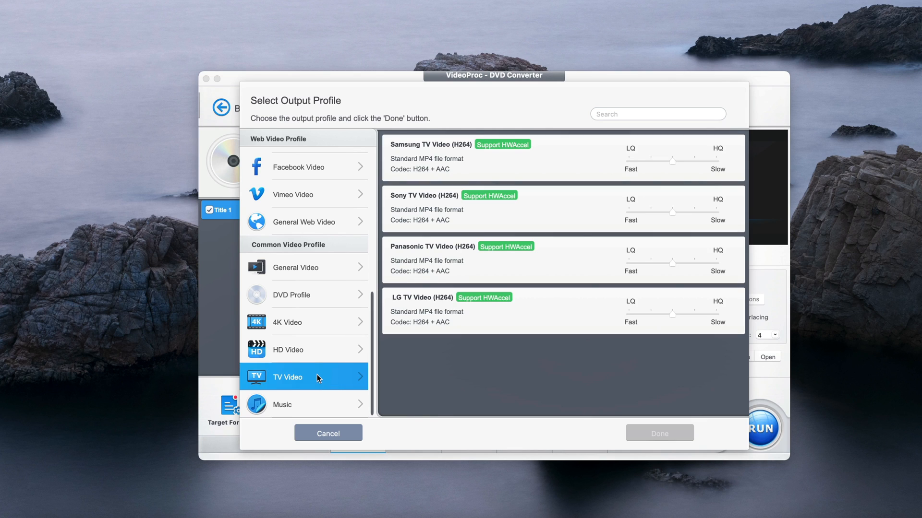
pyautogui.moveTo(311, 381)
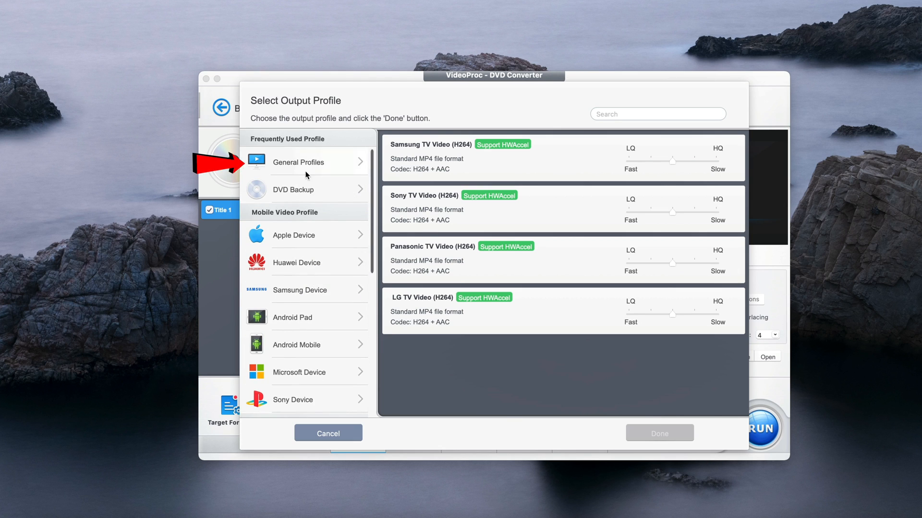
pyautogui.click(299, 162)
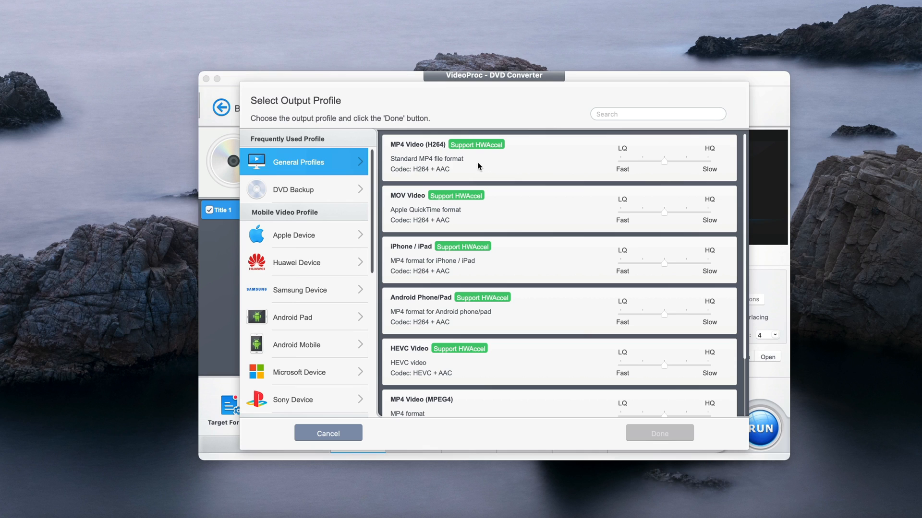
pyautogui.scroll(-3)
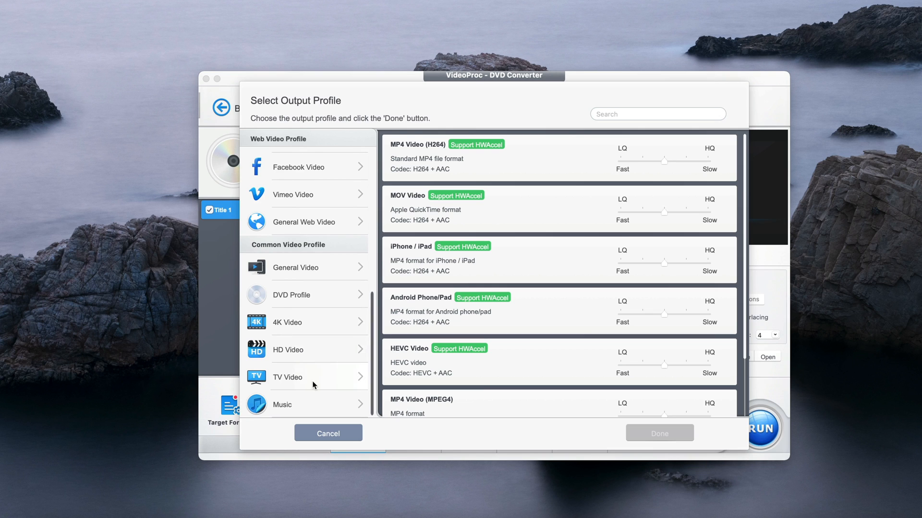
pyautogui.click(288, 376)
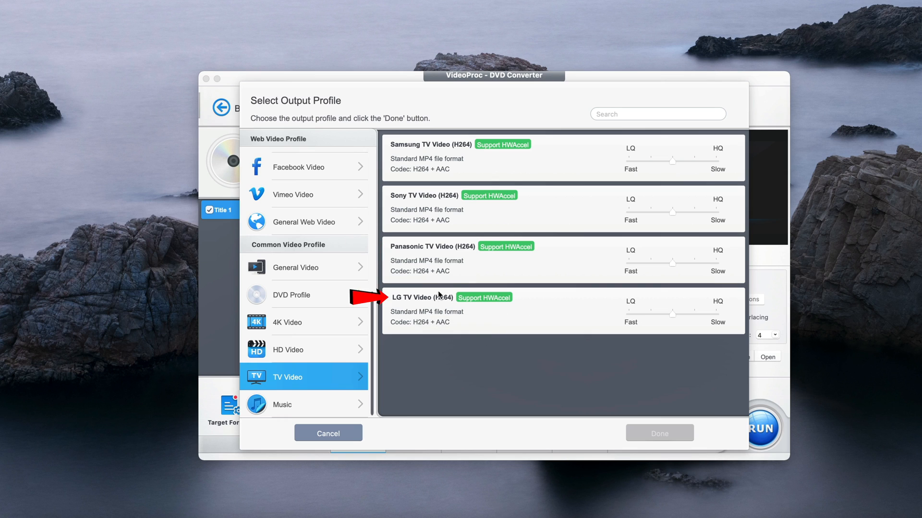
pyautogui.click(440, 310)
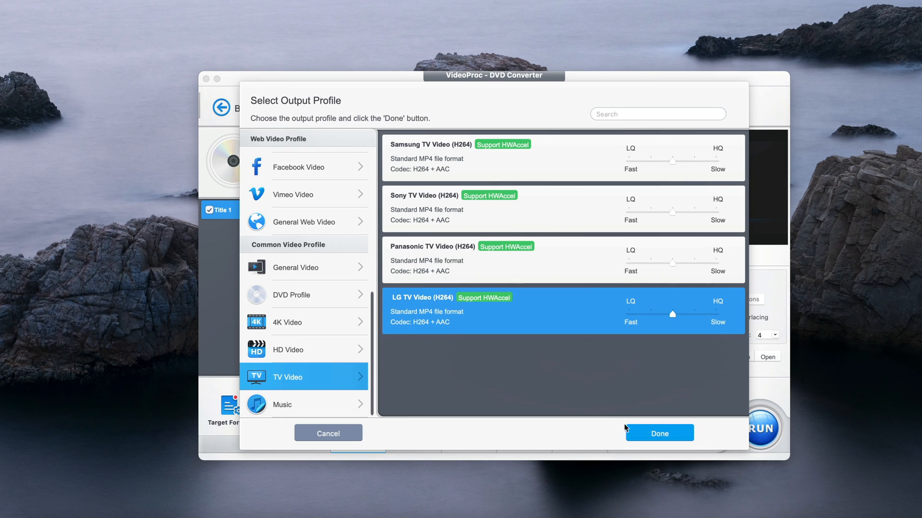
pyautogui.click(659, 433)
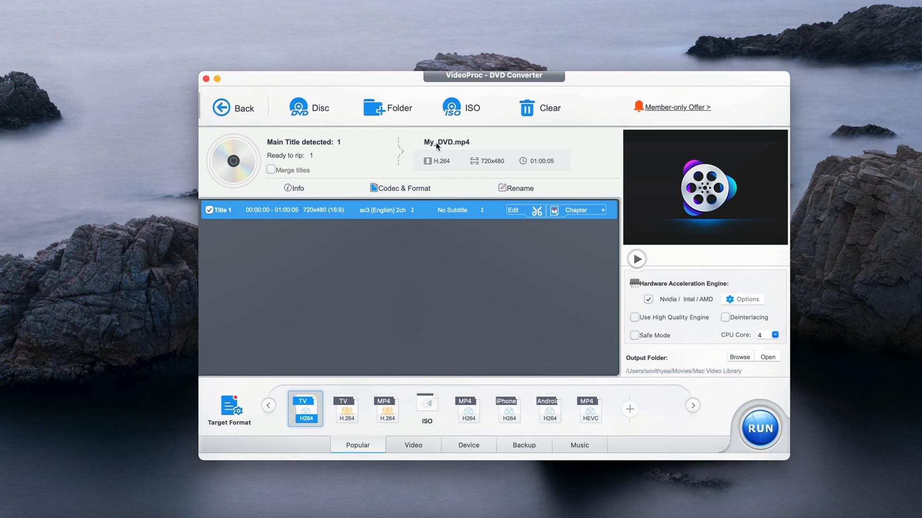
pyautogui.click(516, 188)
pyautogui.write('T')
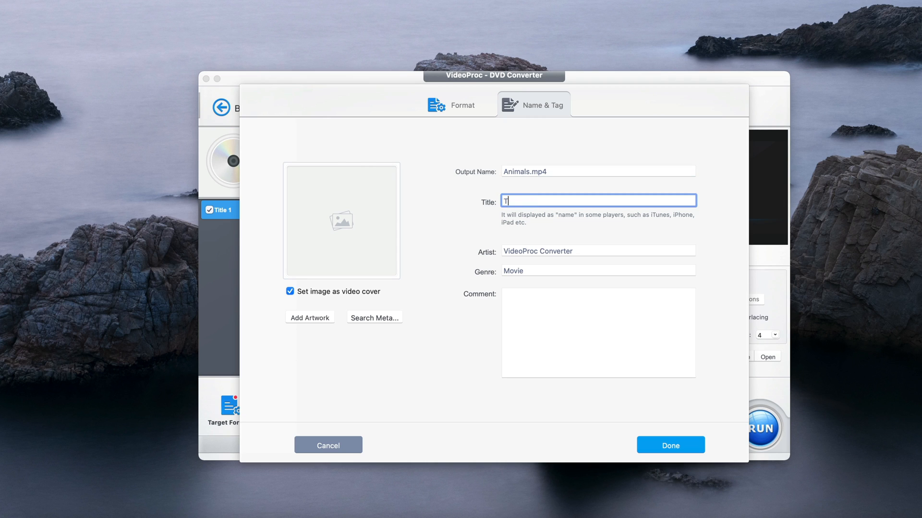
pyautogui.write('Animals')
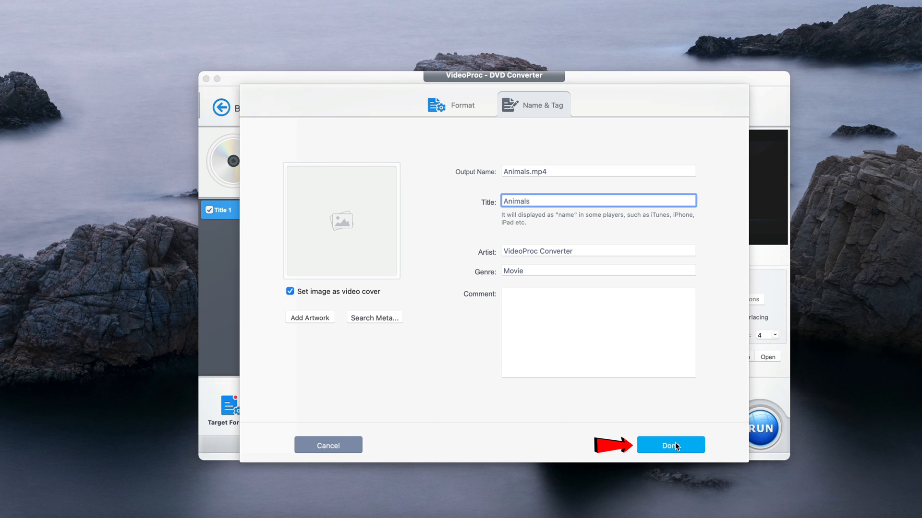
pyautogui.click(669, 445)
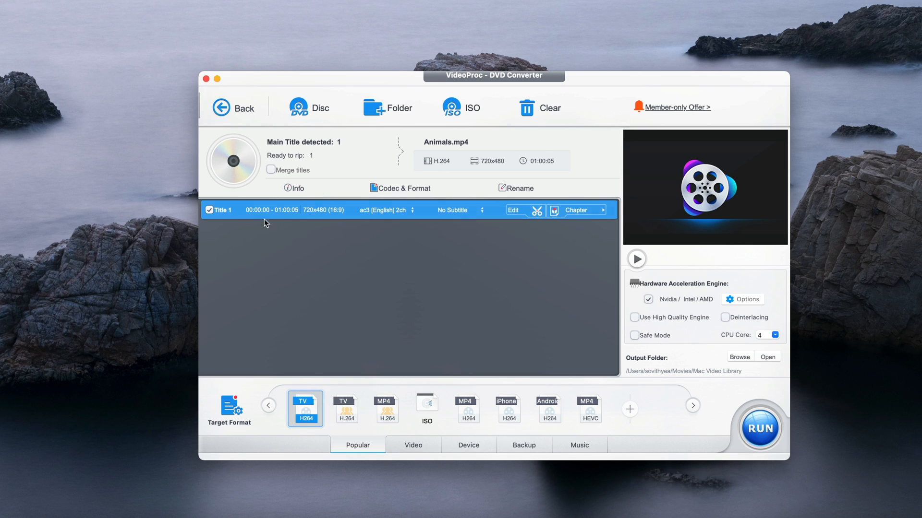
pyautogui.moveTo(606, 285)
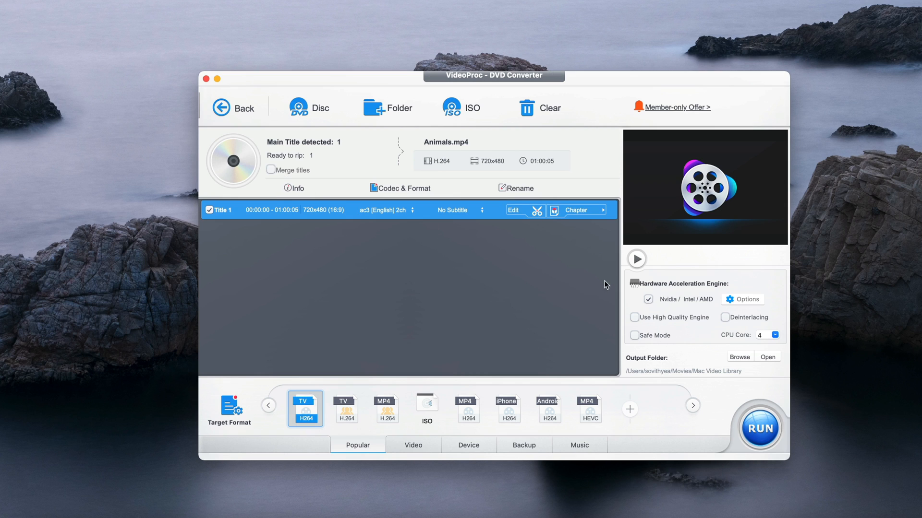
pyautogui.moveTo(738, 315)
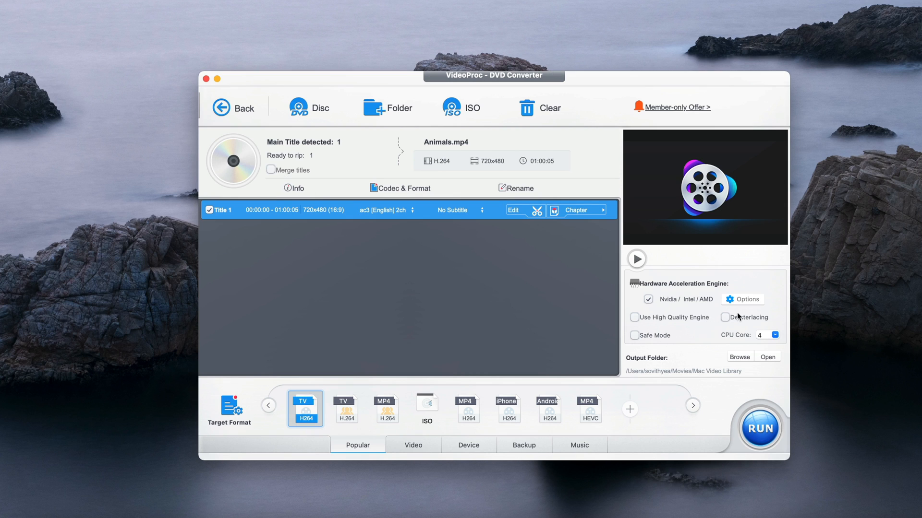
pyautogui.moveTo(702, 296)
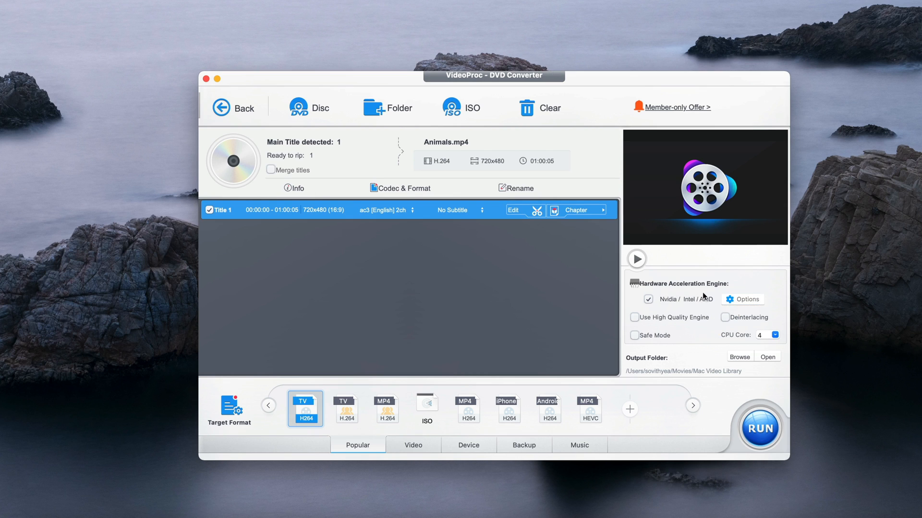
# Show the Hardware Info details for the hardware acceleration engine.
pyautogui.click(747, 299)
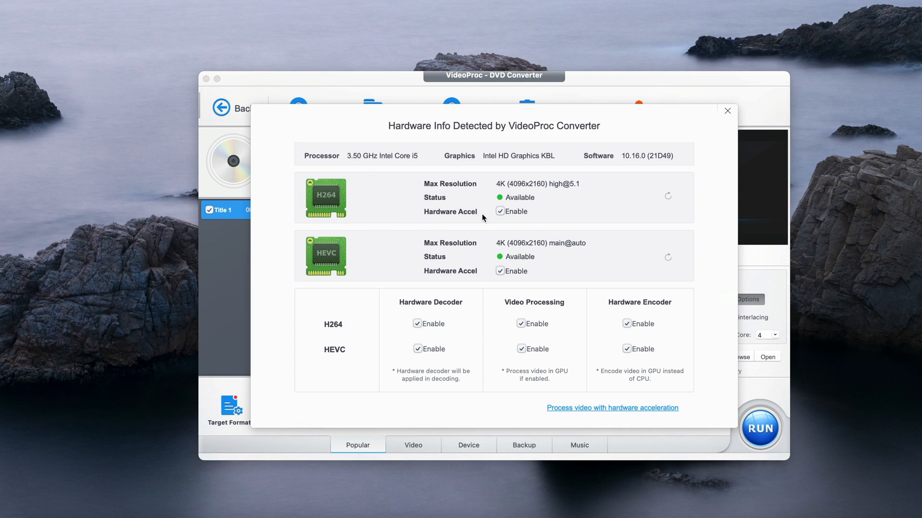
pyautogui.moveTo(426, 272)
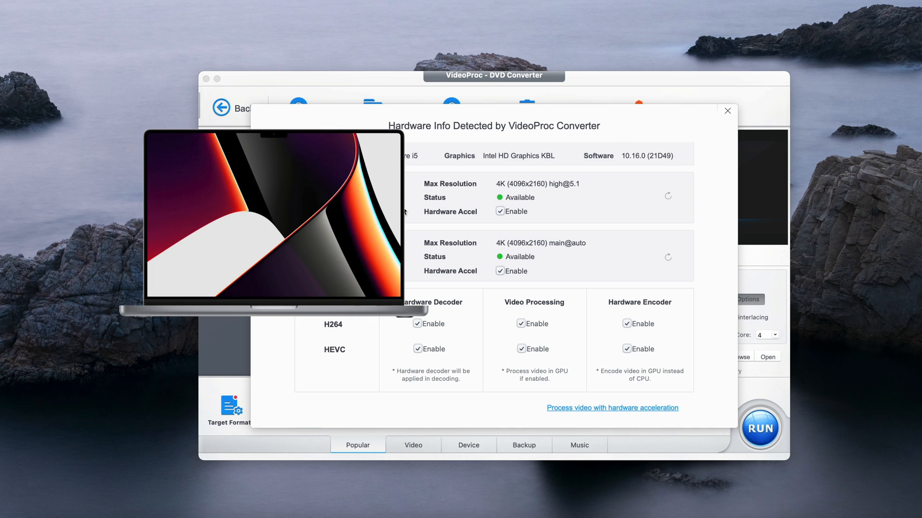
pyautogui.moveTo(404, 213)
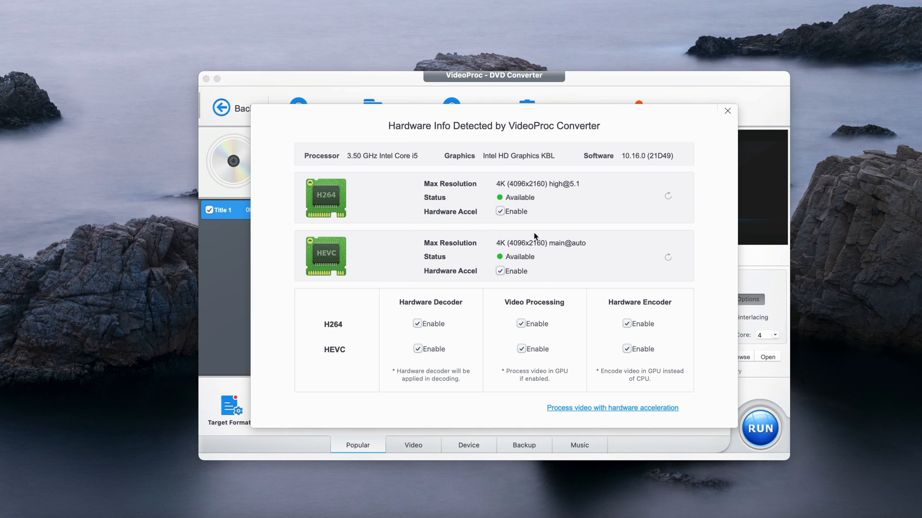
pyautogui.moveTo(716, 132)
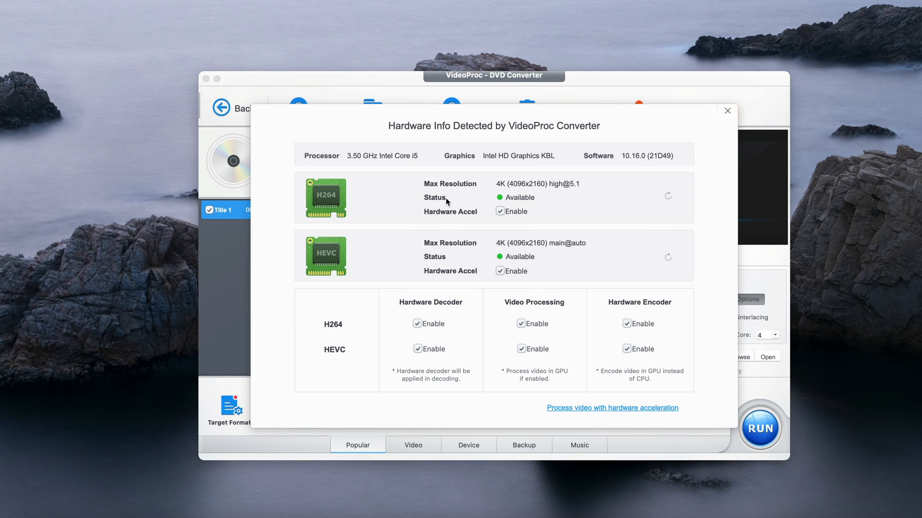
pyautogui.moveTo(565, 229)
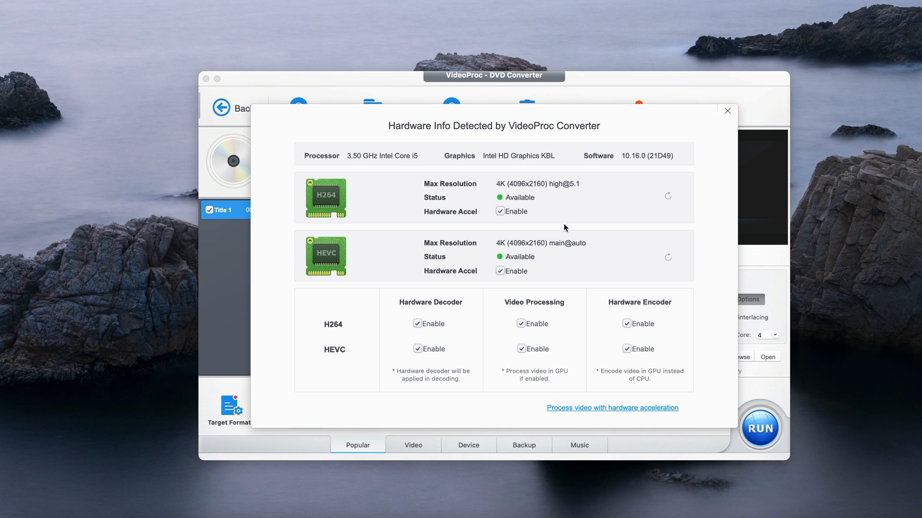
# Close Hardware Info and set the output folder to the Desktop.
pyautogui.click(727, 112)
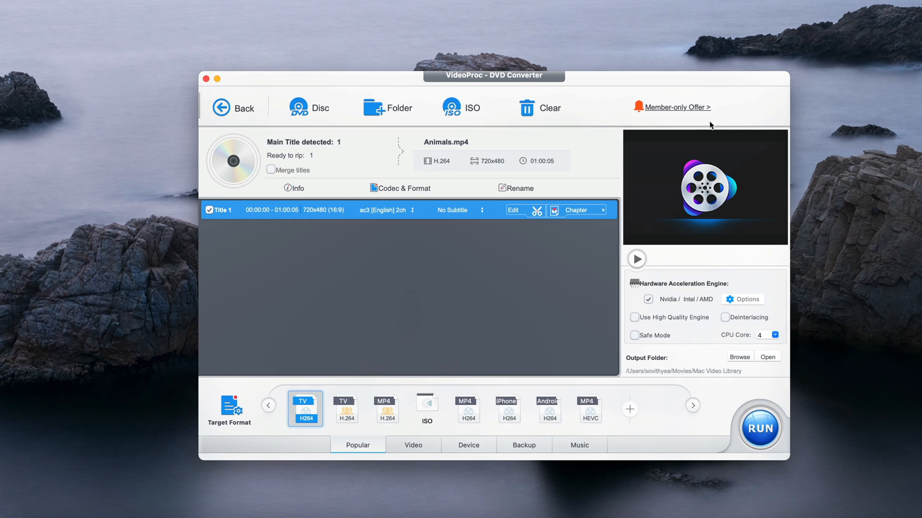
pyautogui.moveTo(643, 367)
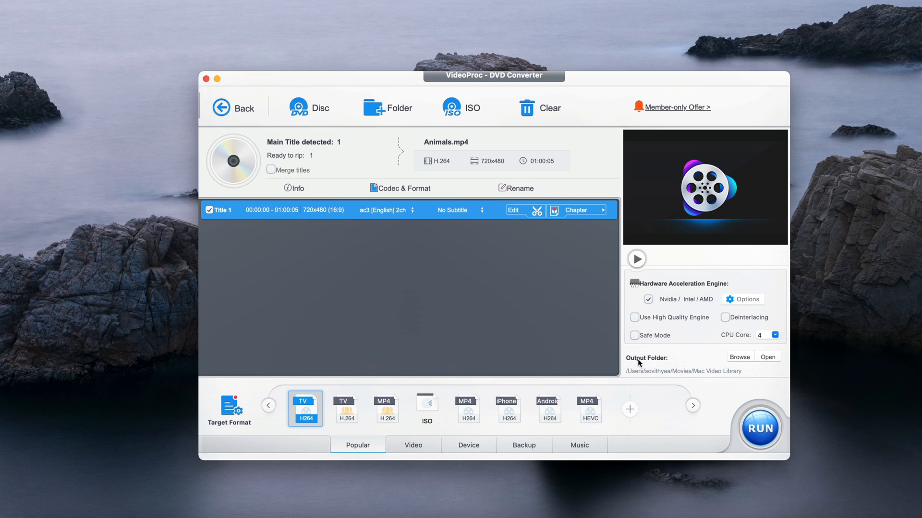
pyautogui.moveTo(665, 305)
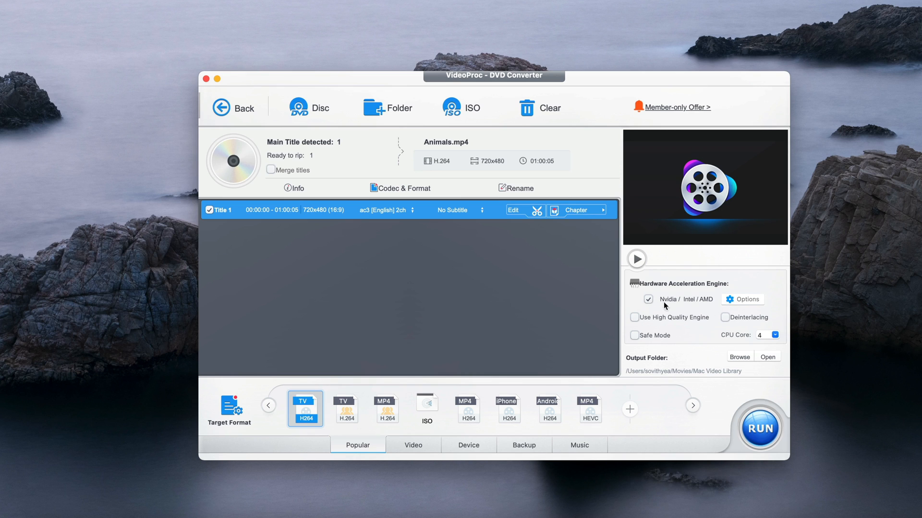
pyautogui.moveTo(696, 308)
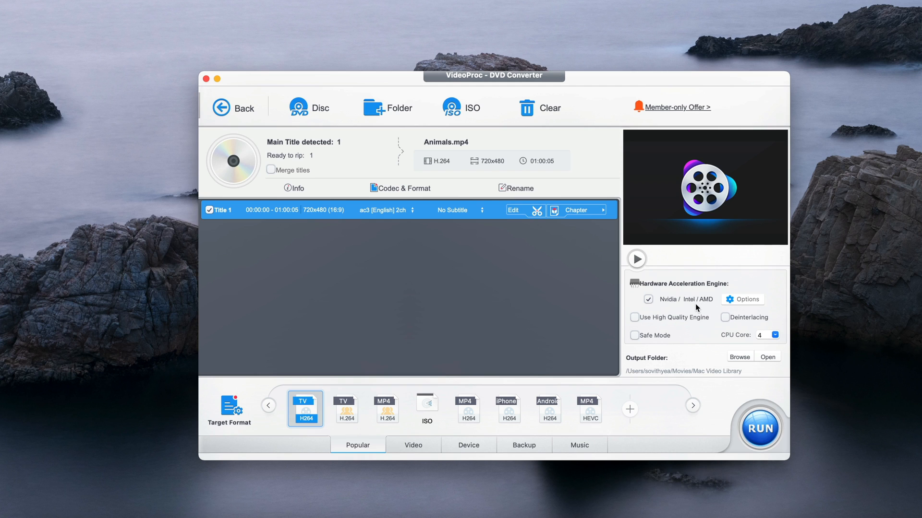
pyautogui.moveTo(715, 352)
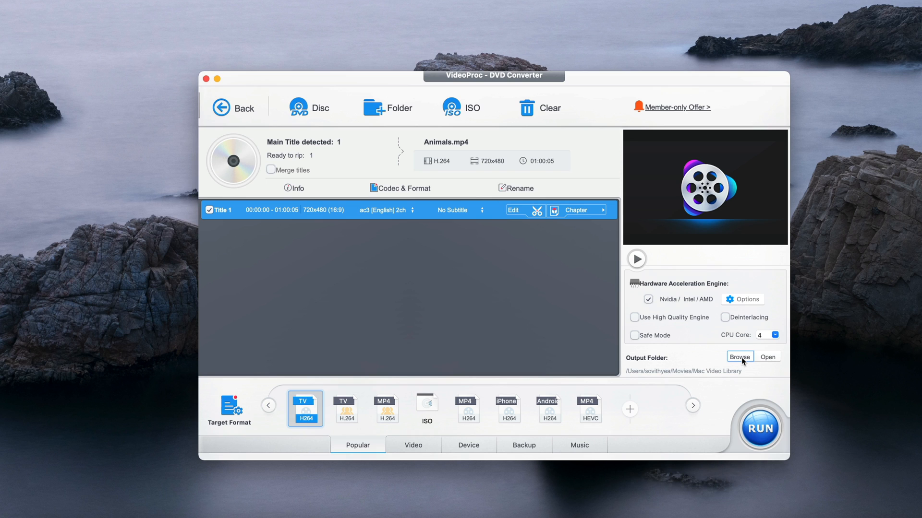
pyautogui.click(739, 357)
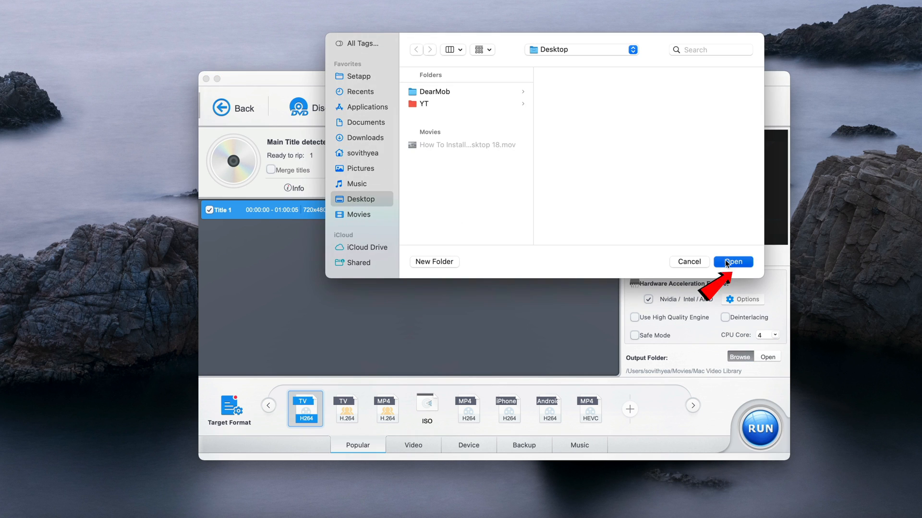
pyautogui.click(732, 261)
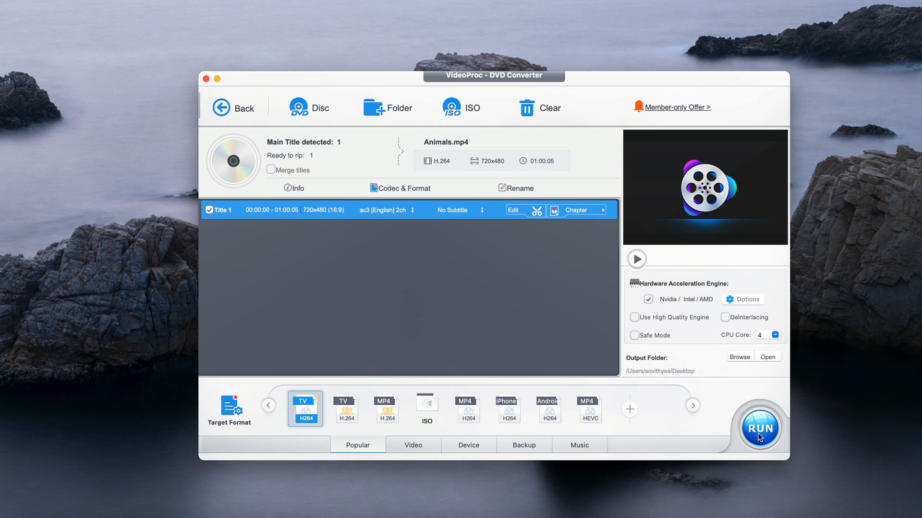
# Run the conversion producing Animals_T1.mp4 on the Desktop and close the Desktop window.
pyautogui.click(759, 427)
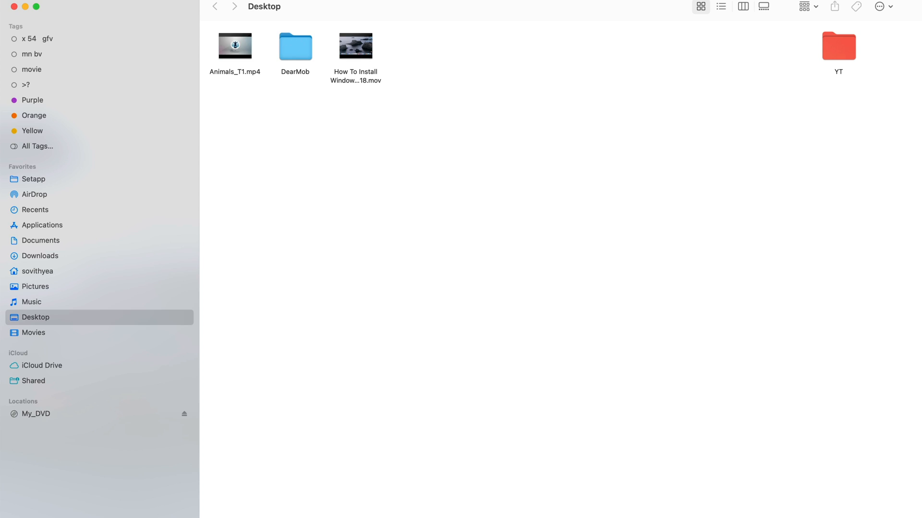
pyautogui.click(234, 47)
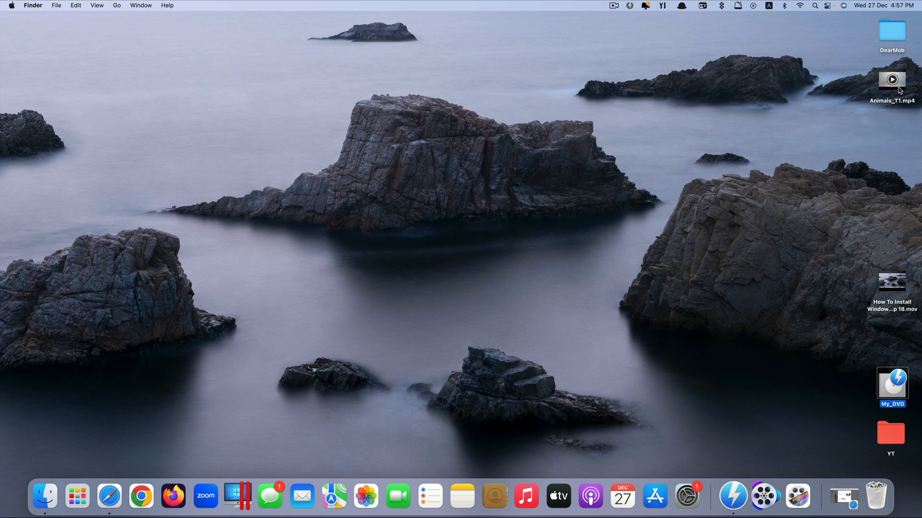
pyautogui.doubleClick(891, 80)
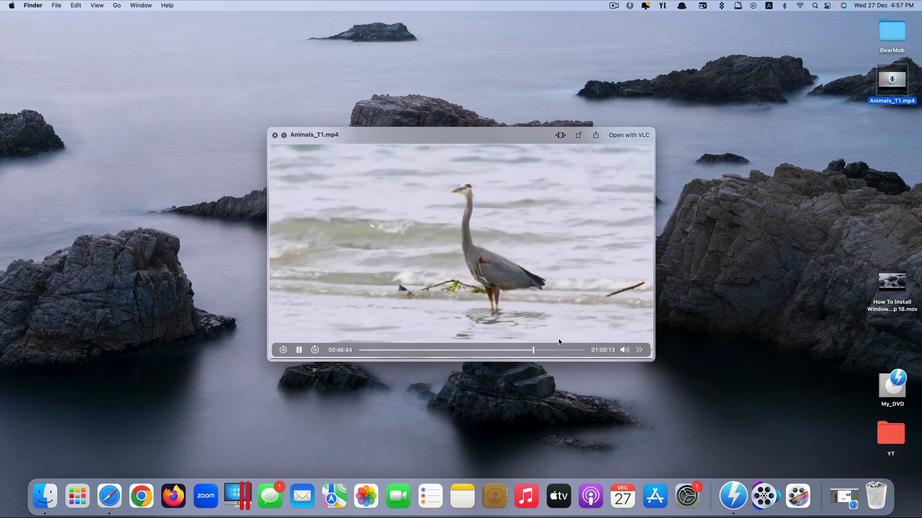
pyautogui.click(275, 135)
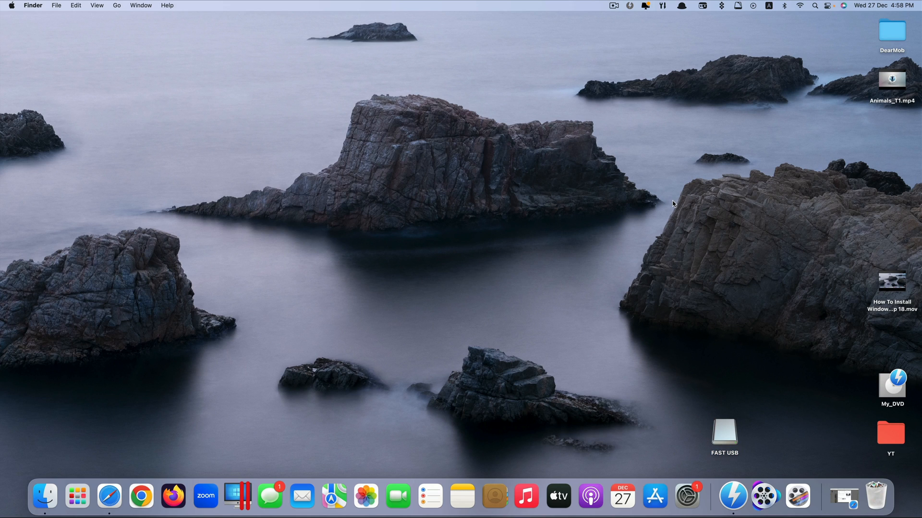
pyautogui.moveTo(755, 277)
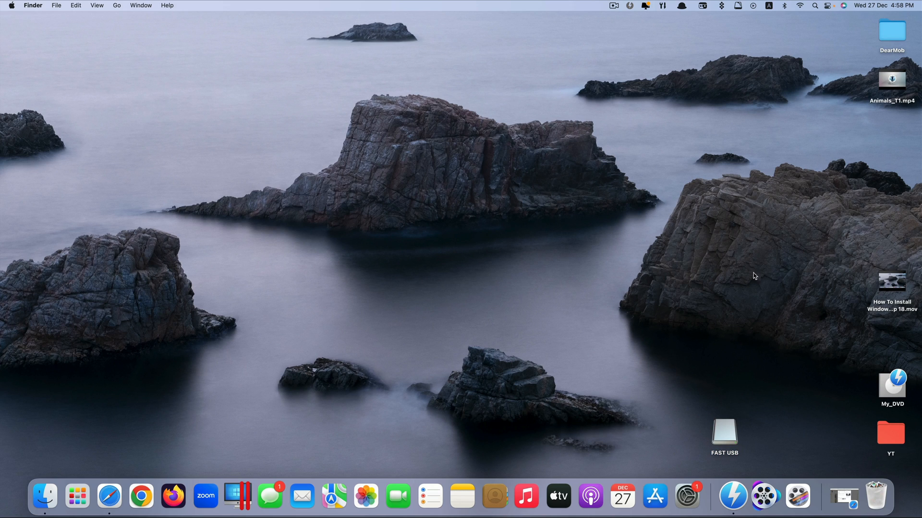
# Close the Safari search and place Animals_T1.mp4 beside the FAST USB drive on the desktop.
pyautogui.moveTo(724, 434); pyautogui.dragTo(730, 311)
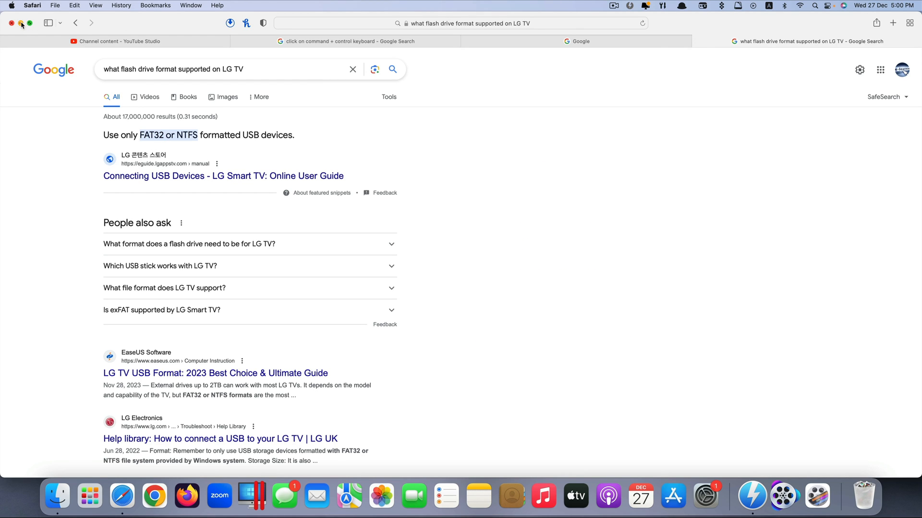
pyautogui.click(12, 23)
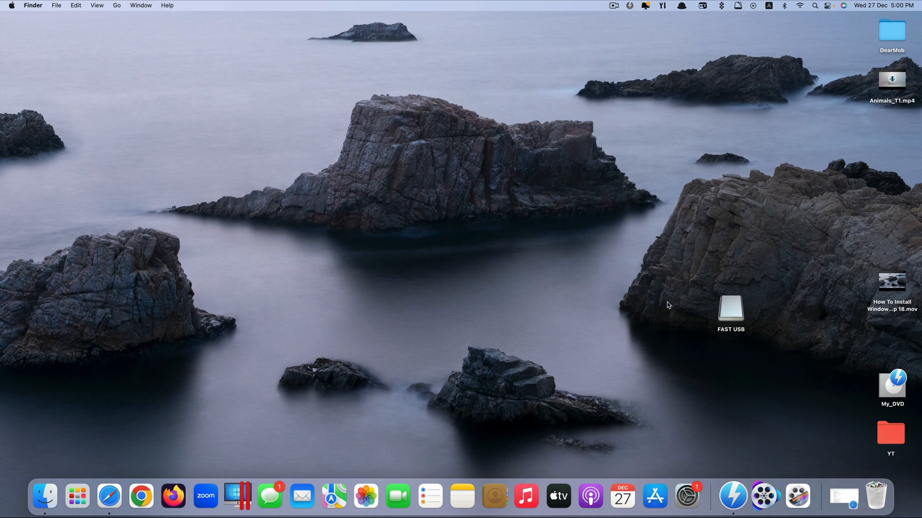
pyautogui.moveTo(738, 315)
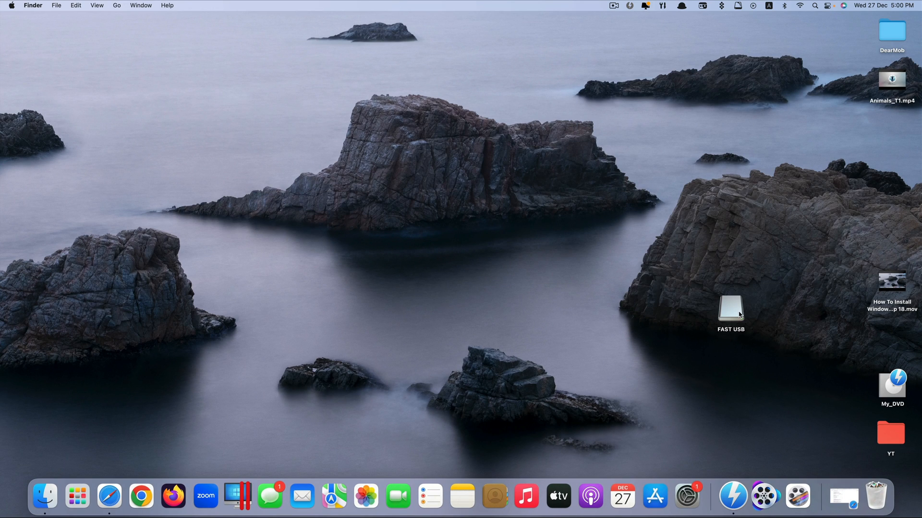
pyautogui.click(729, 311)
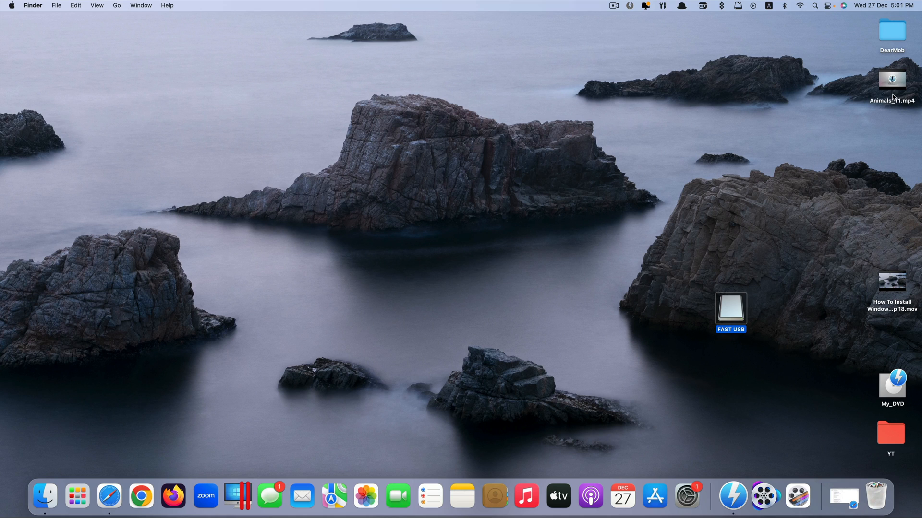
pyautogui.moveTo(892, 85); pyautogui.dragTo(654, 300)
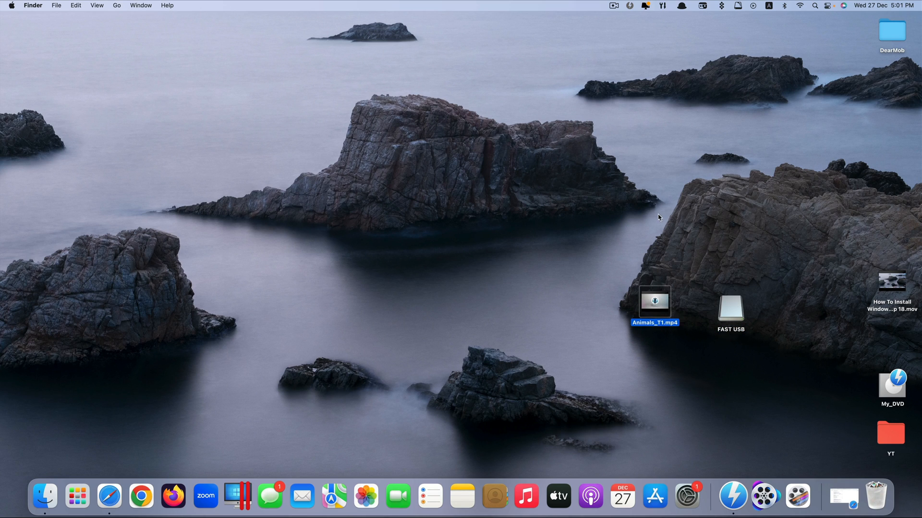
pyautogui.click(730, 308)
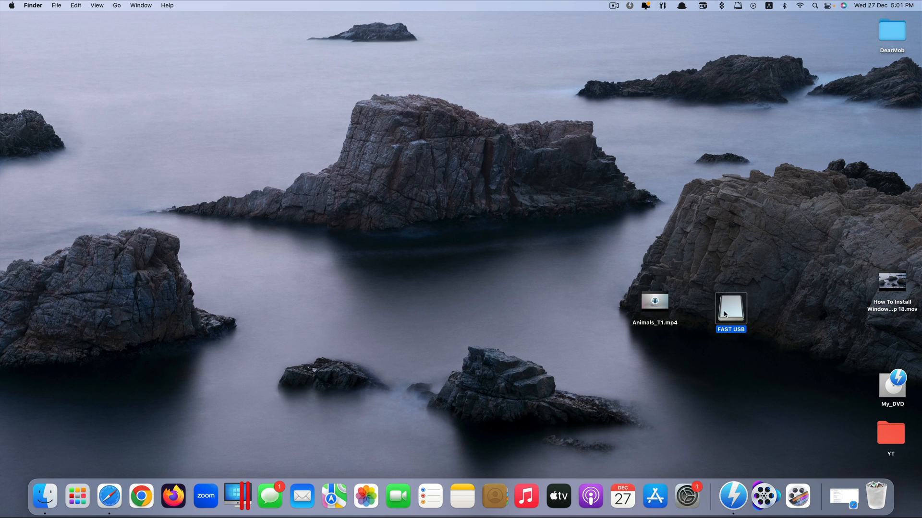
pyautogui.click(411, 376)
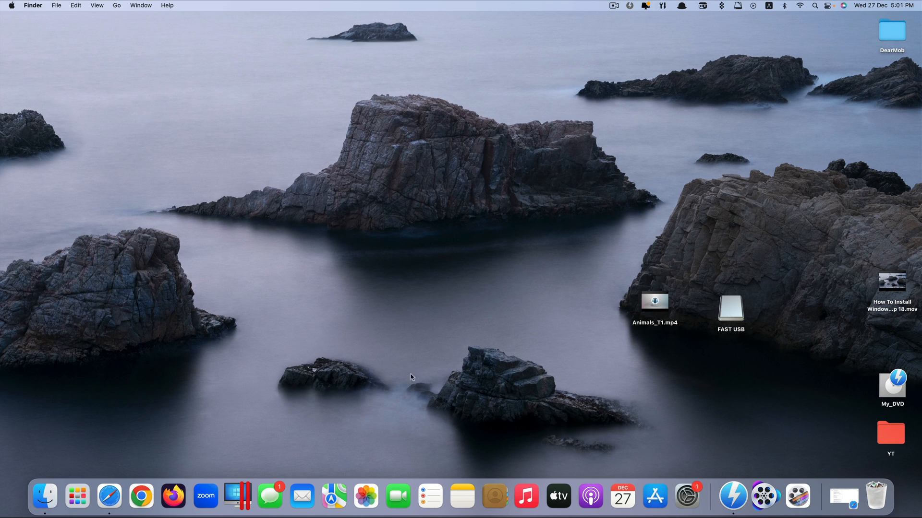
pyautogui.moveTo(321, 251)
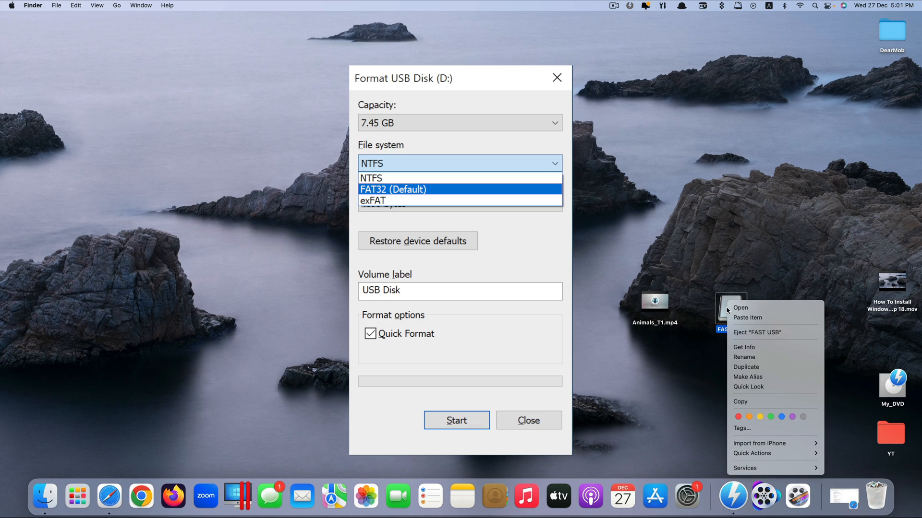
pyautogui.moveTo(759, 367)
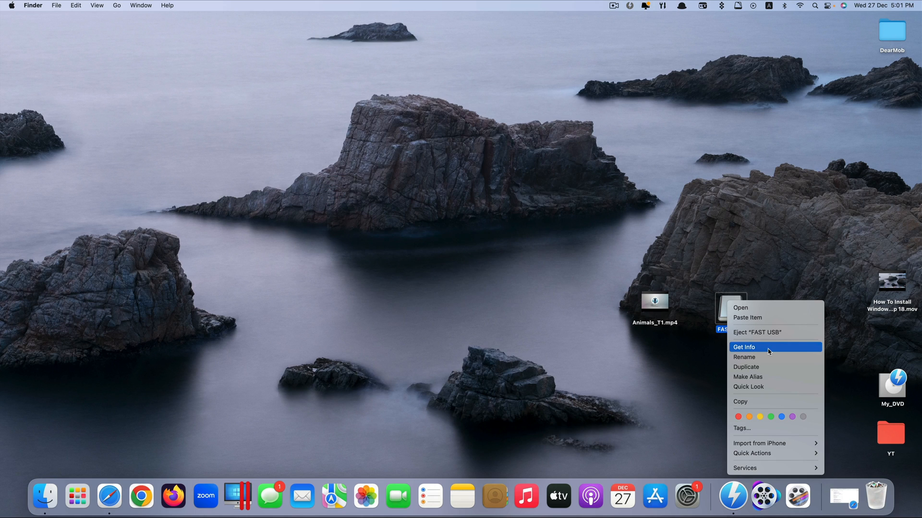
# Launch Disk Utility through Spotlight by searching 'disk'.
pyautogui.press('cmd+space')
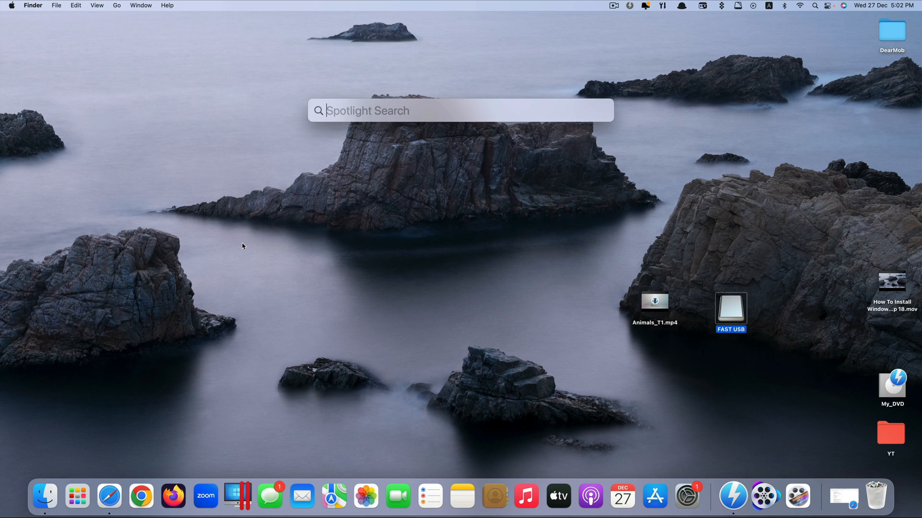
pyautogui.press('Escape')
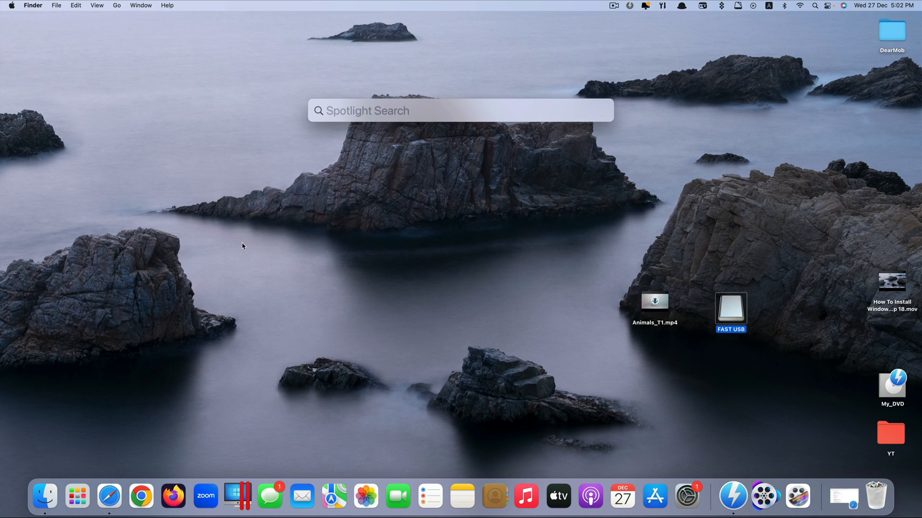
pyautogui.write('disk')
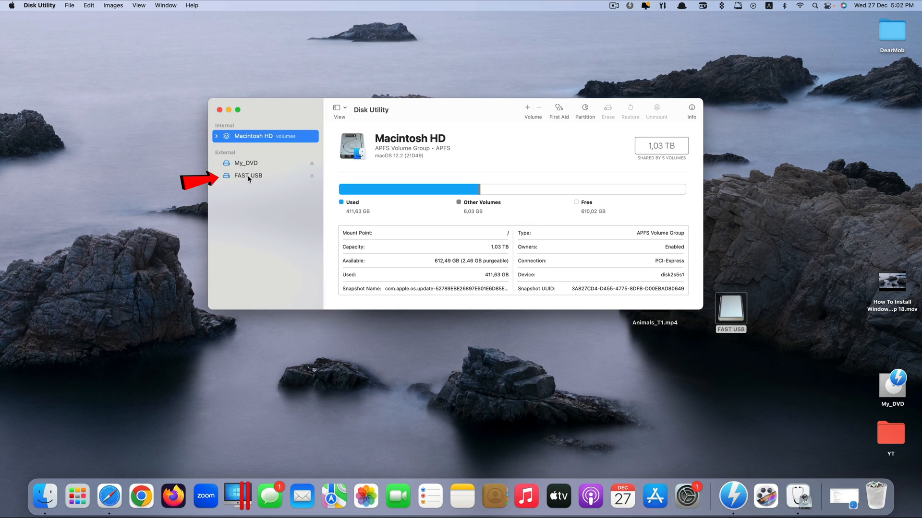
# Erase the FAST USB drive as MS-DOS (FAT) and dismiss the success summary.
pyautogui.click(247, 175)
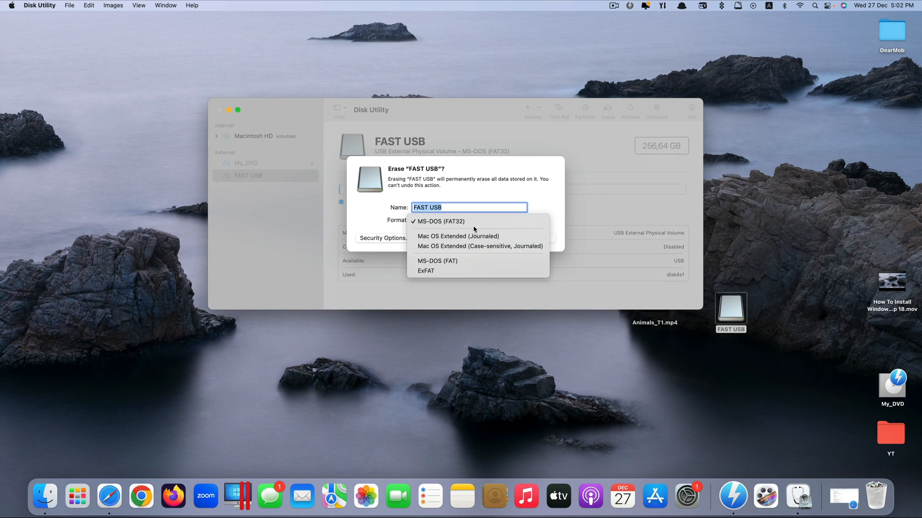
pyautogui.moveTo(455, 260)
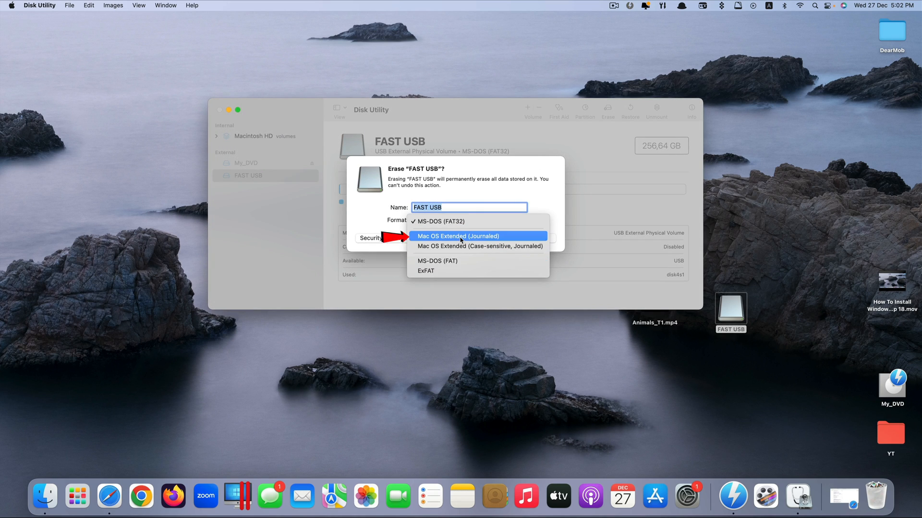
pyautogui.moveTo(467, 246)
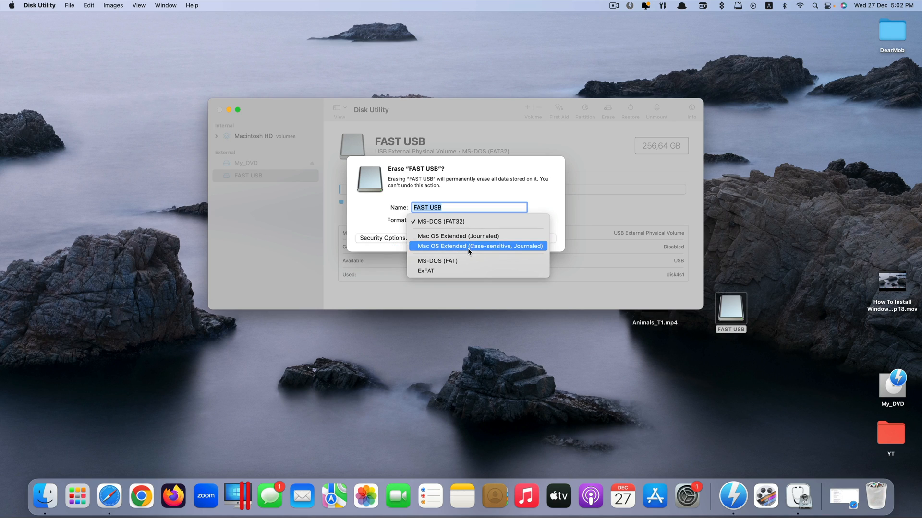
pyautogui.moveTo(461, 261)
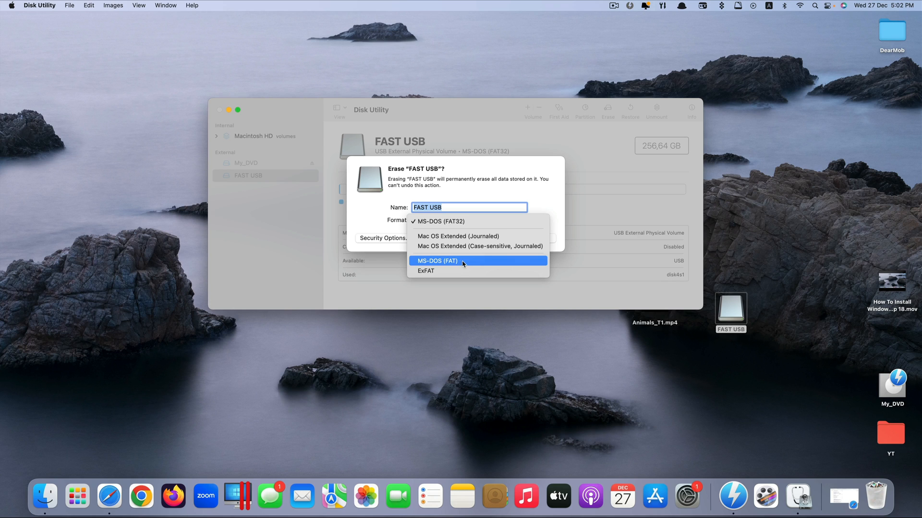
pyautogui.click(437, 260)
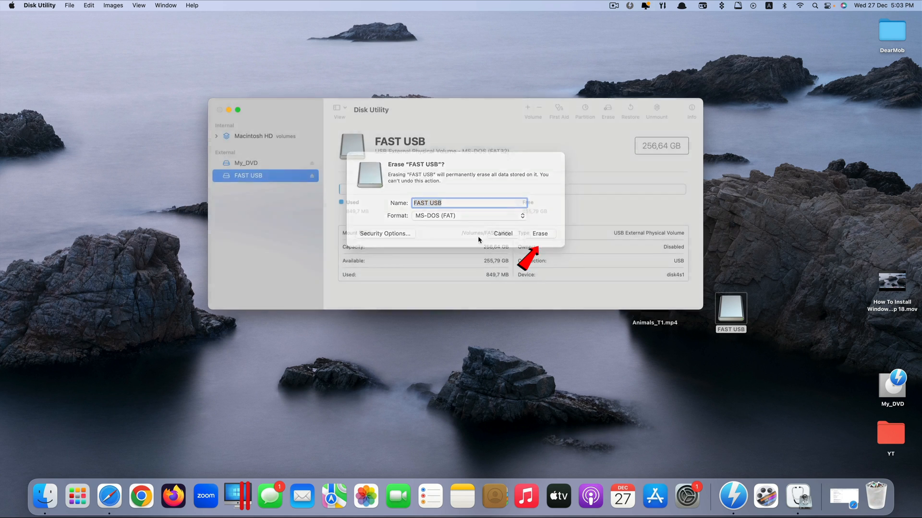
pyautogui.click(539, 233)
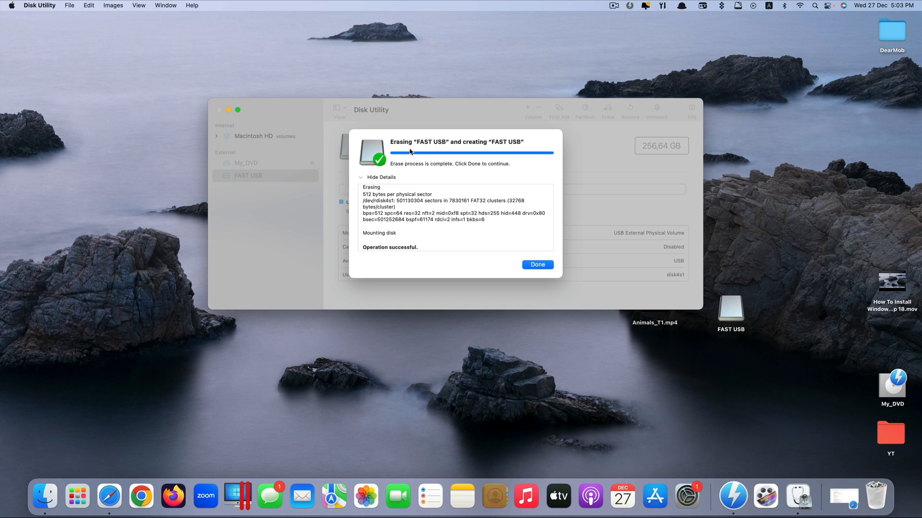
pyautogui.moveTo(381, 255)
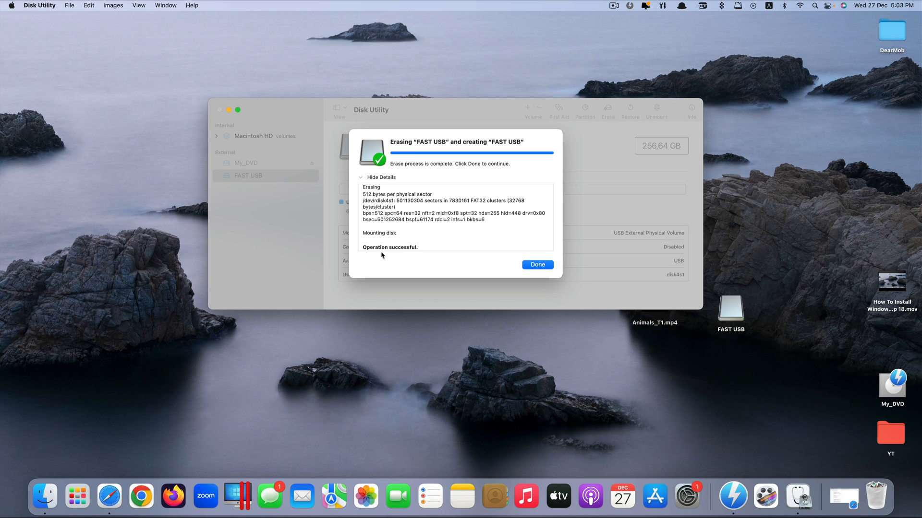
pyautogui.click(536, 265)
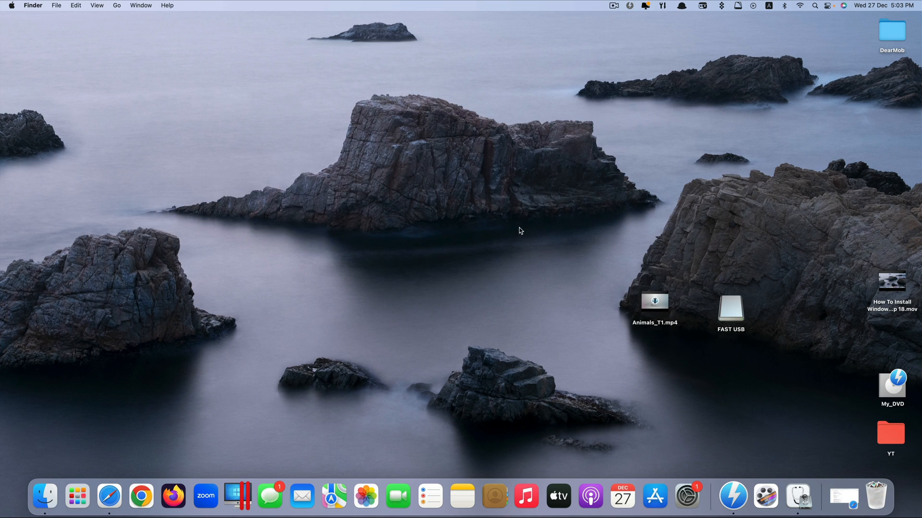
# Paste Animals_T1.mp4 into the FAST USB drive's Finder window.
pyautogui.rightClick(654, 301)
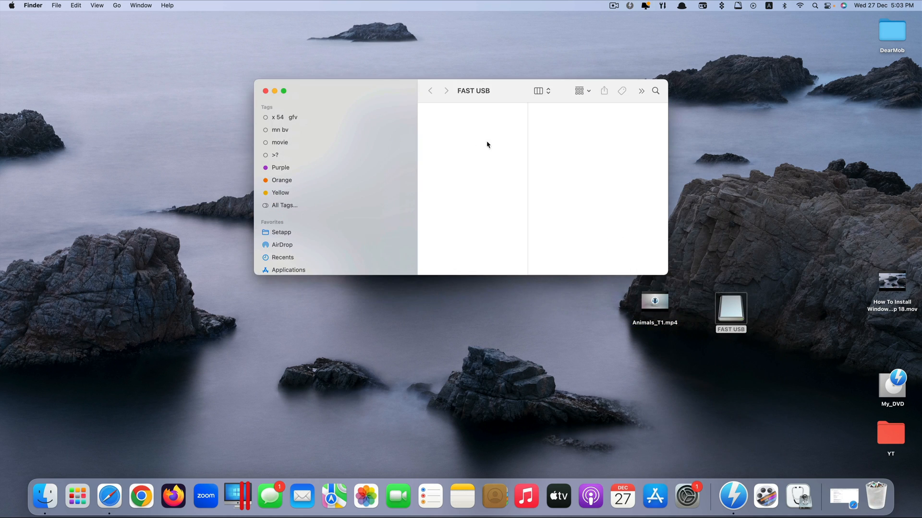
pyautogui.rightClick(486, 145)
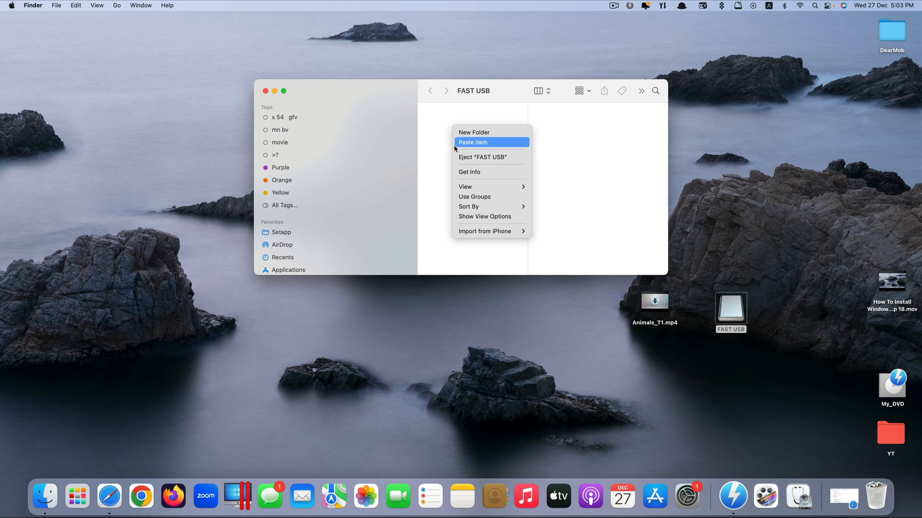
pyautogui.click(472, 142)
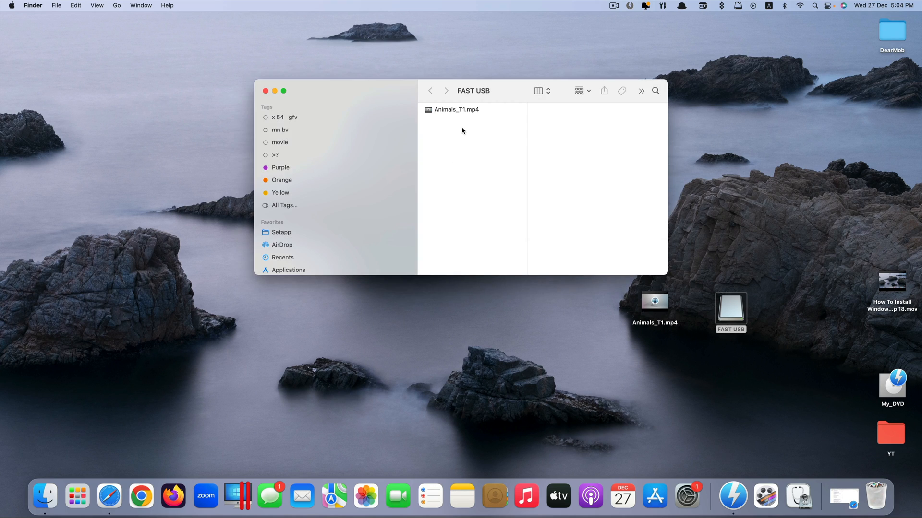
pyautogui.moveTo(455, 161)
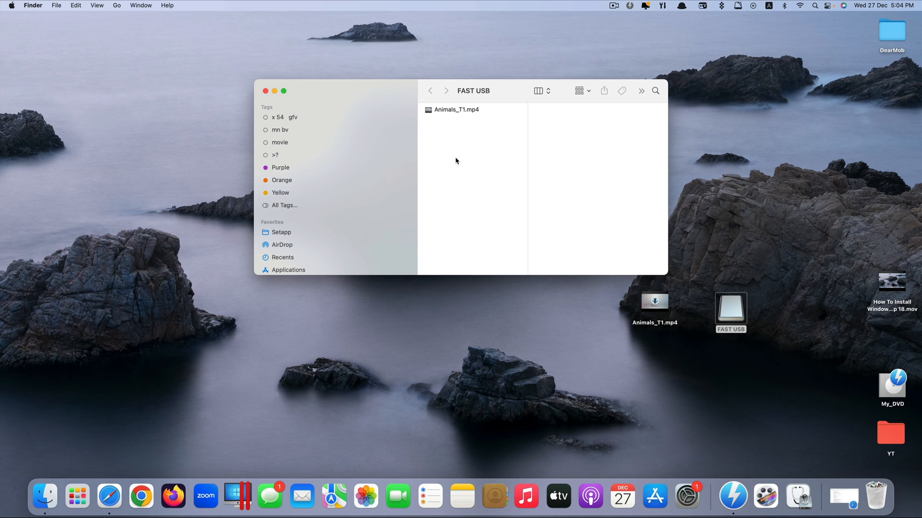
pyautogui.moveTo(821, 219)
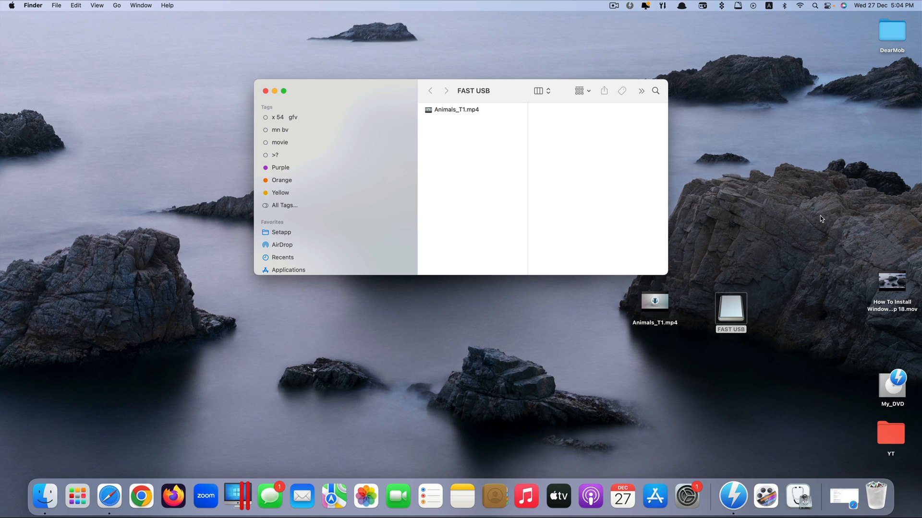
pyautogui.moveTo(655, 334)
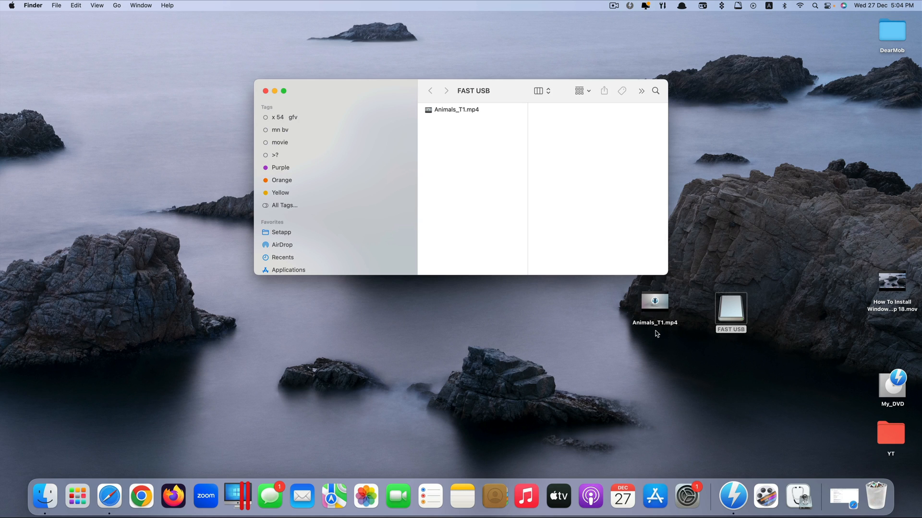
pyautogui.click(654, 300)
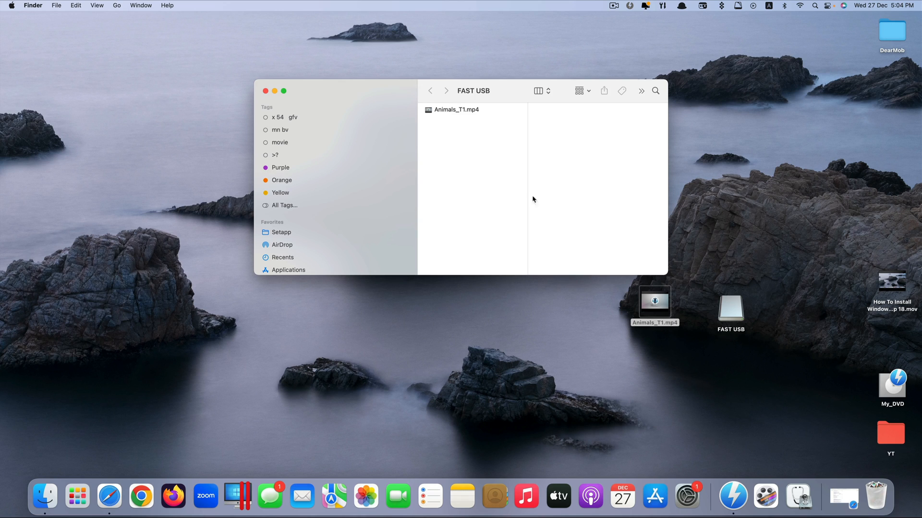
pyautogui.moveTo(459, 146)
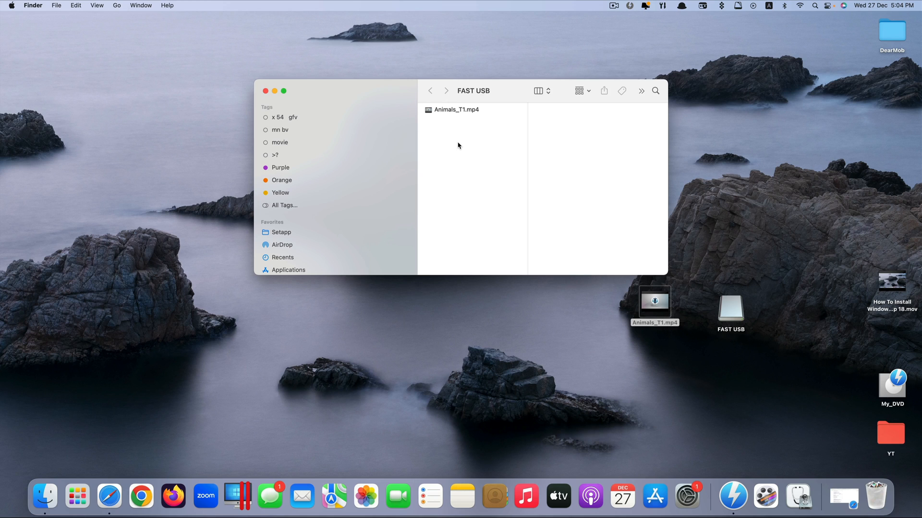